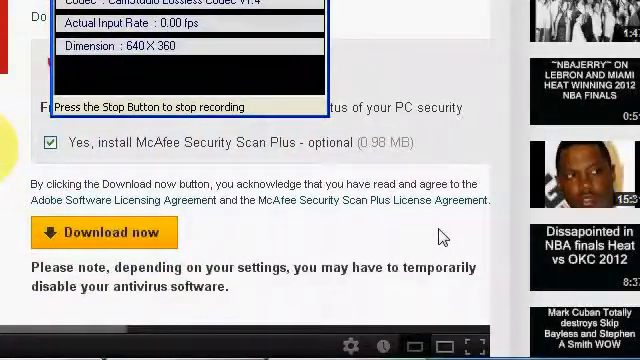
mouse_move(348, 160)
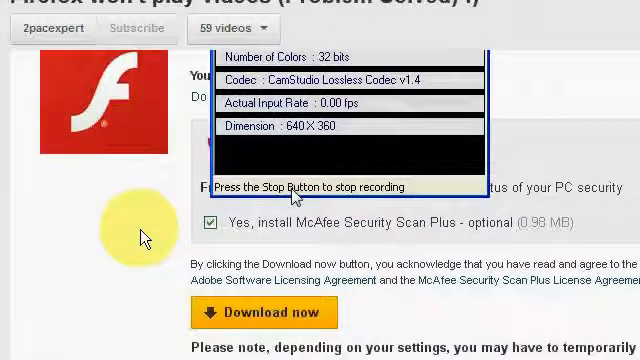
scroll("down", 3)
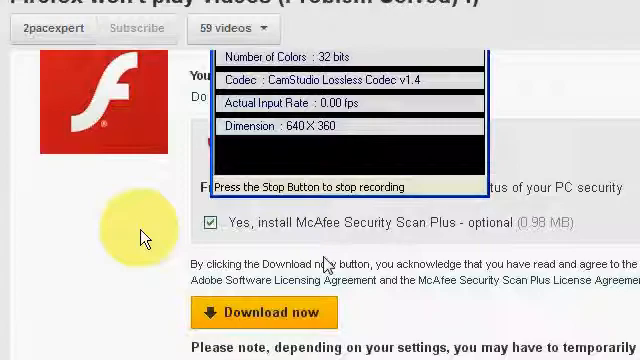
scroll("down", 3)
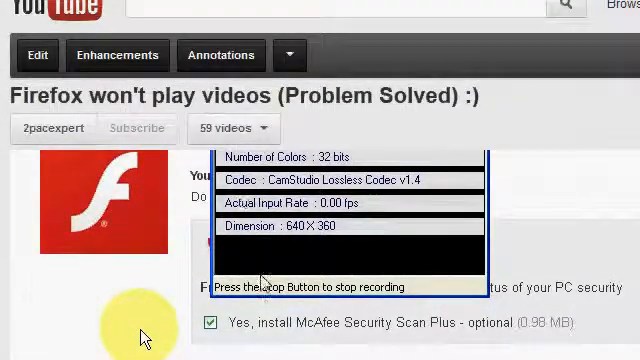
scroll("down", 3)
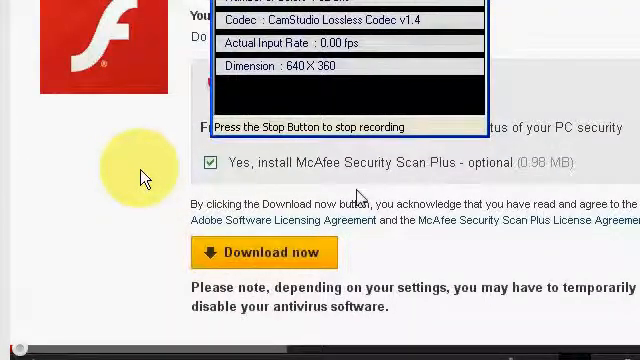
mouse_move(332, 192)
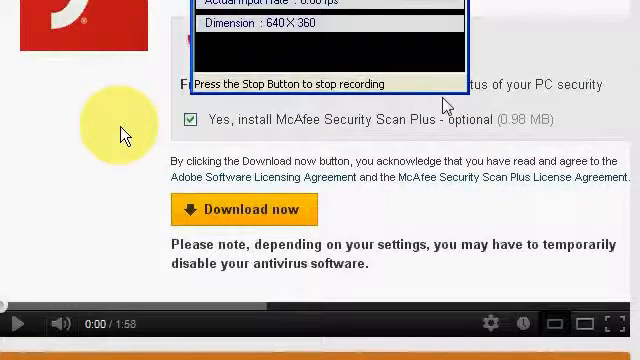
scroll("down", 3)
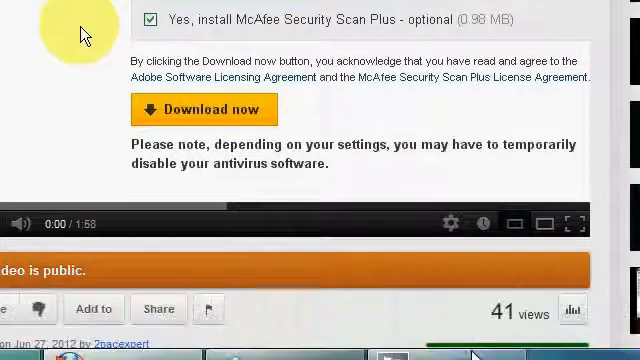